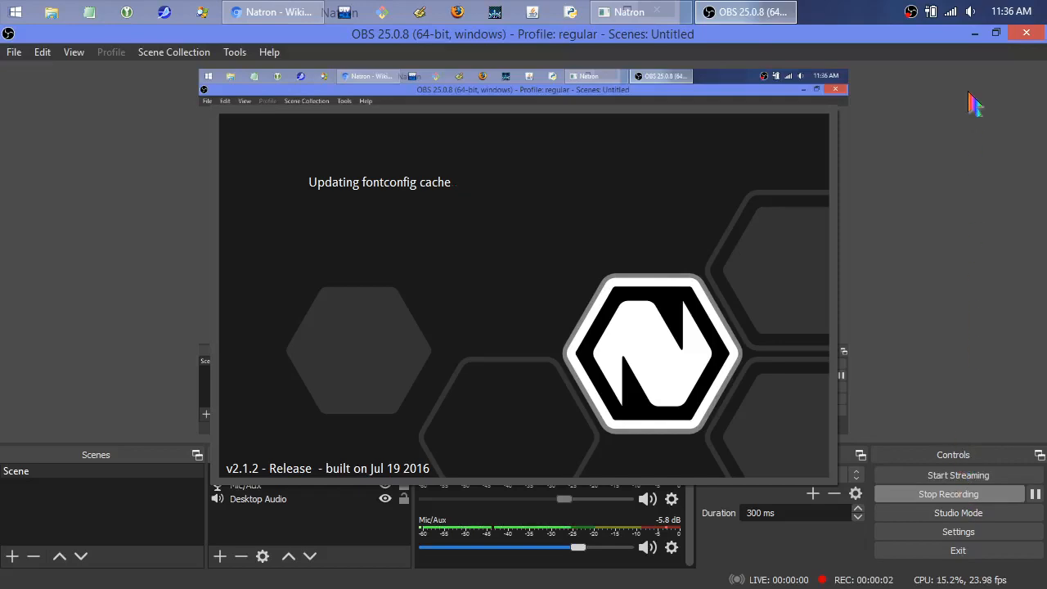
mouse_move(961, 67)
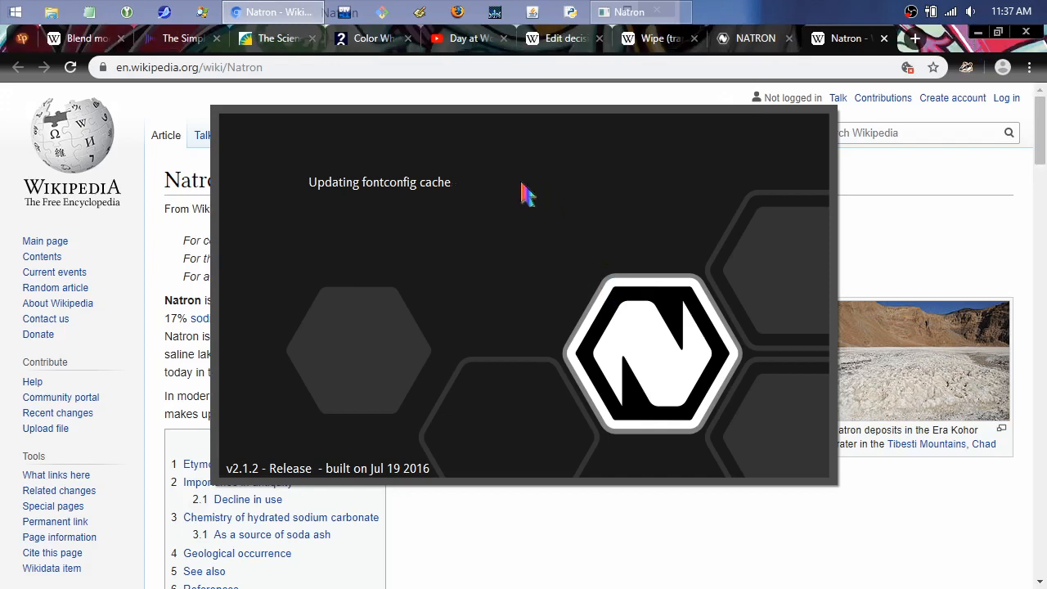
mouse_move(391, 285)
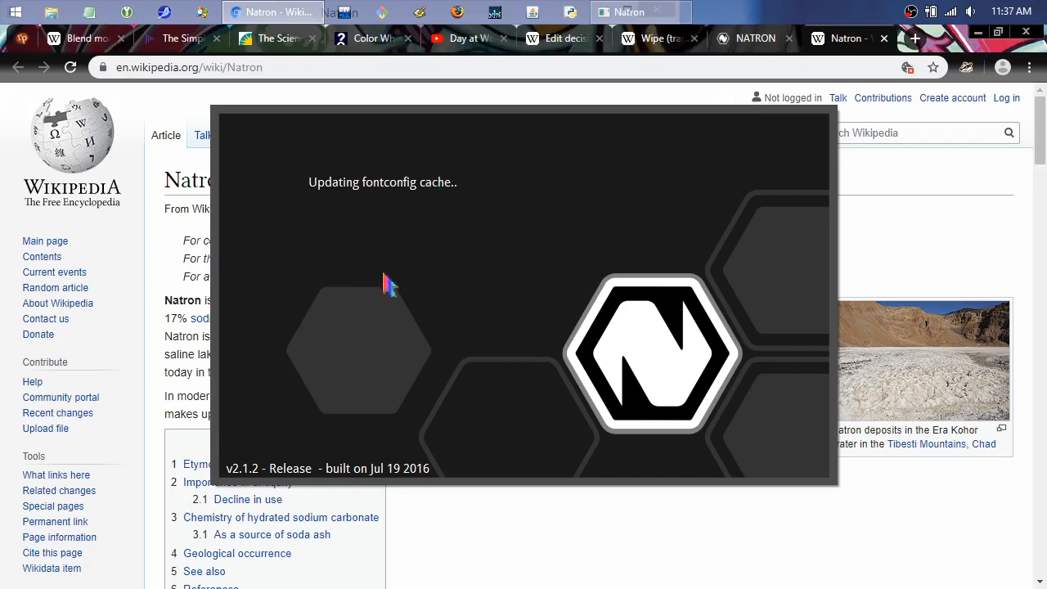
mouse_move(694, 222)
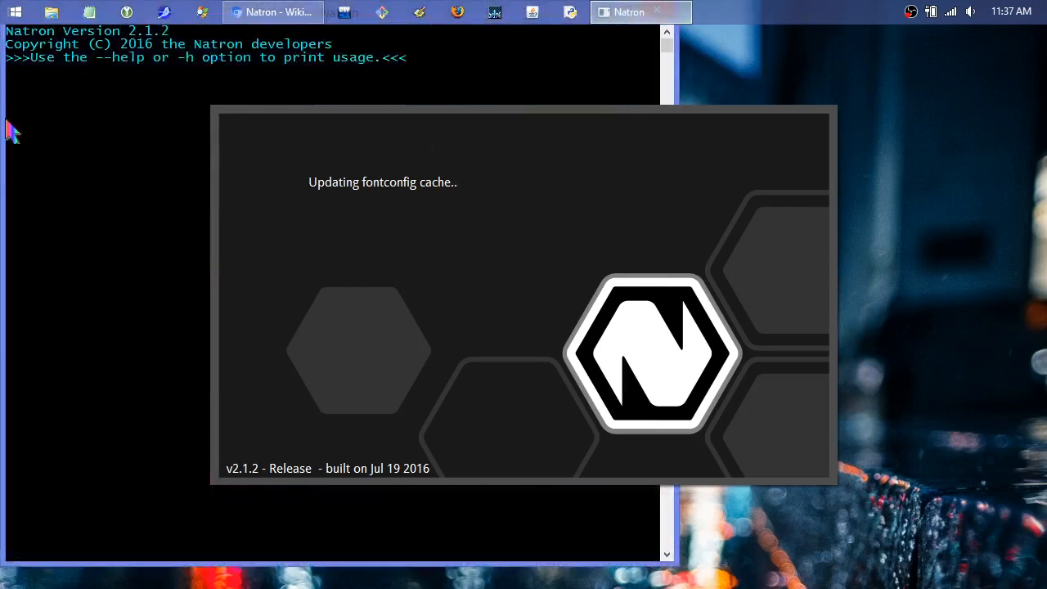
mouse_move(265, 24)
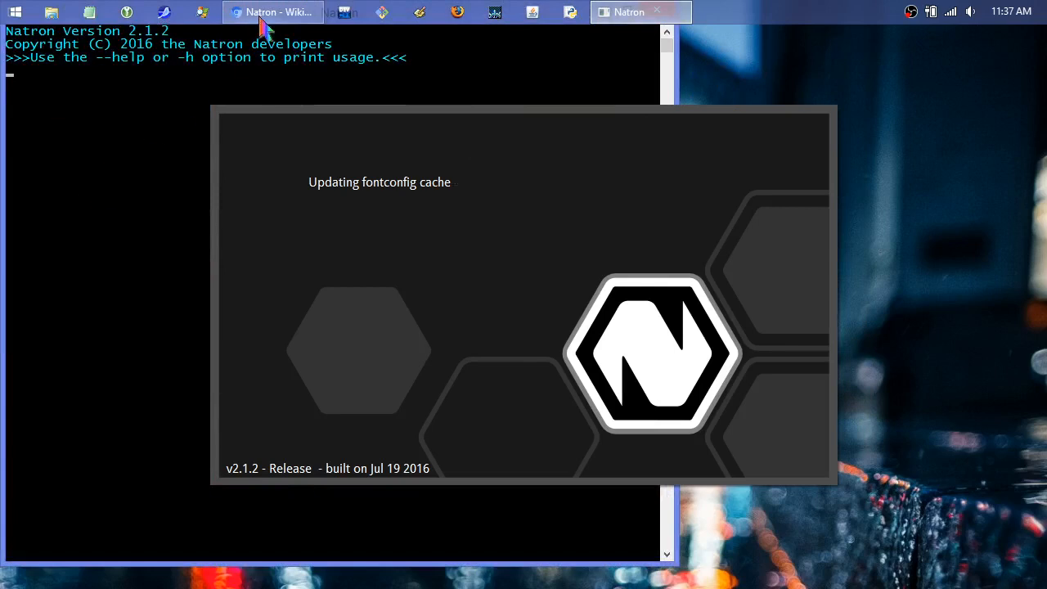
- Bring the Chrome 'Natron - Wikipedia' window forward; the splash screen still covers it
left_click(271, 11)
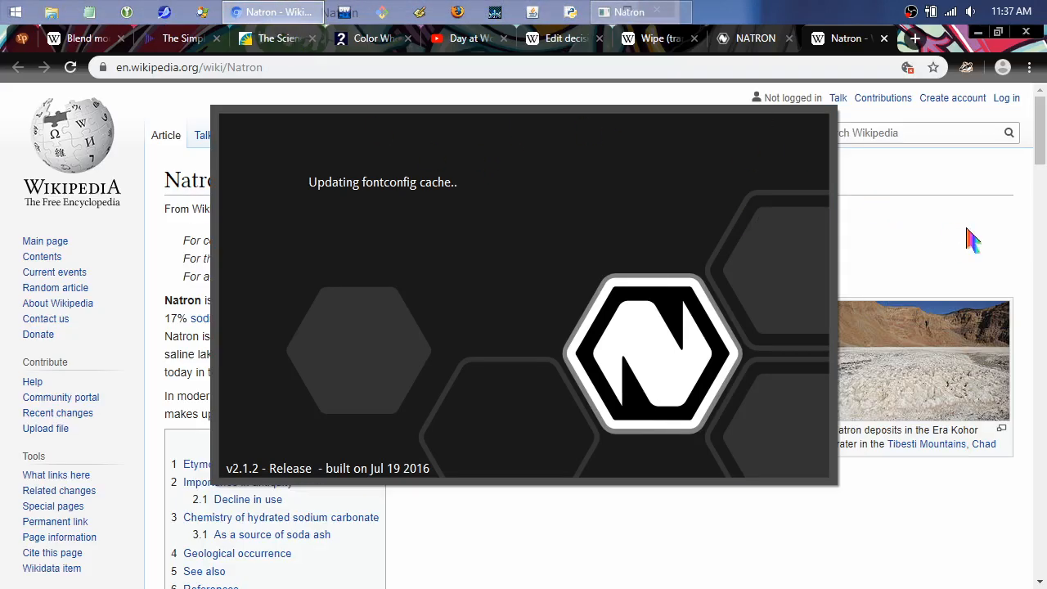
mouse_move(642, 233)
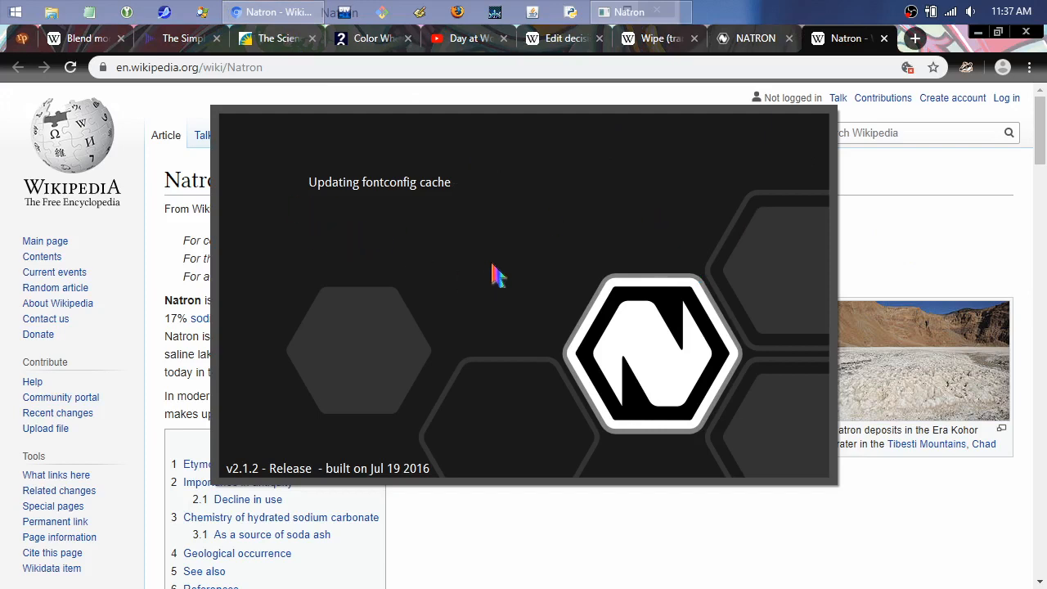
mouse_move(546, 347)
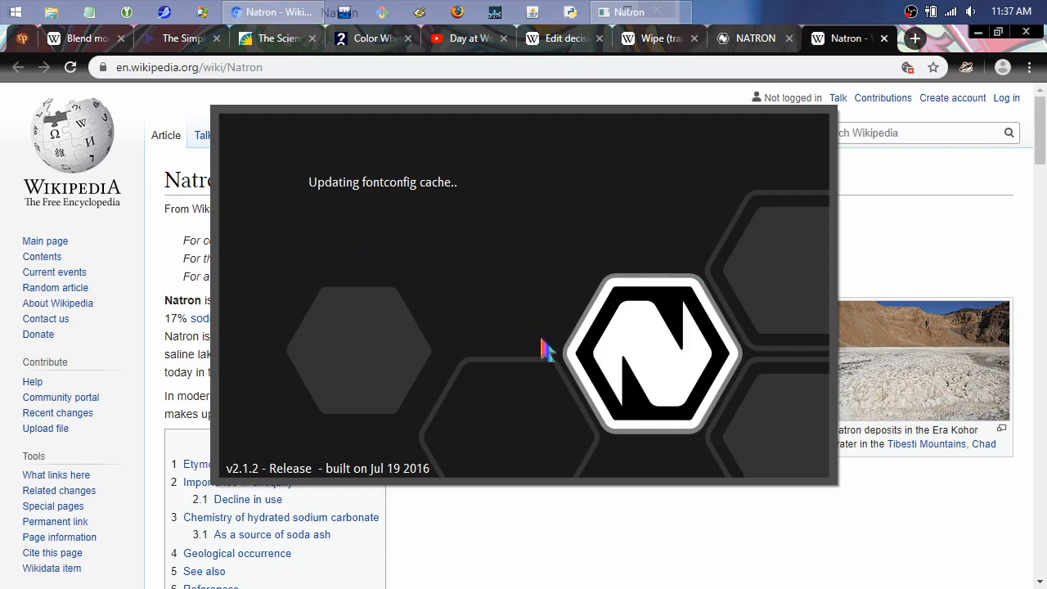
mouse_move(985, 242)
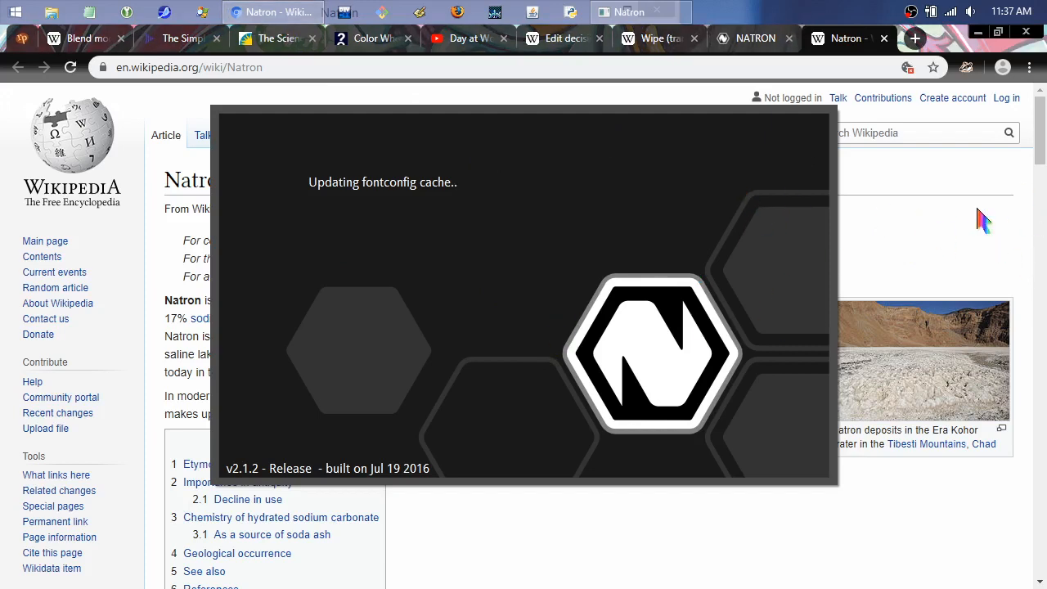
mouse_move(991, 242)
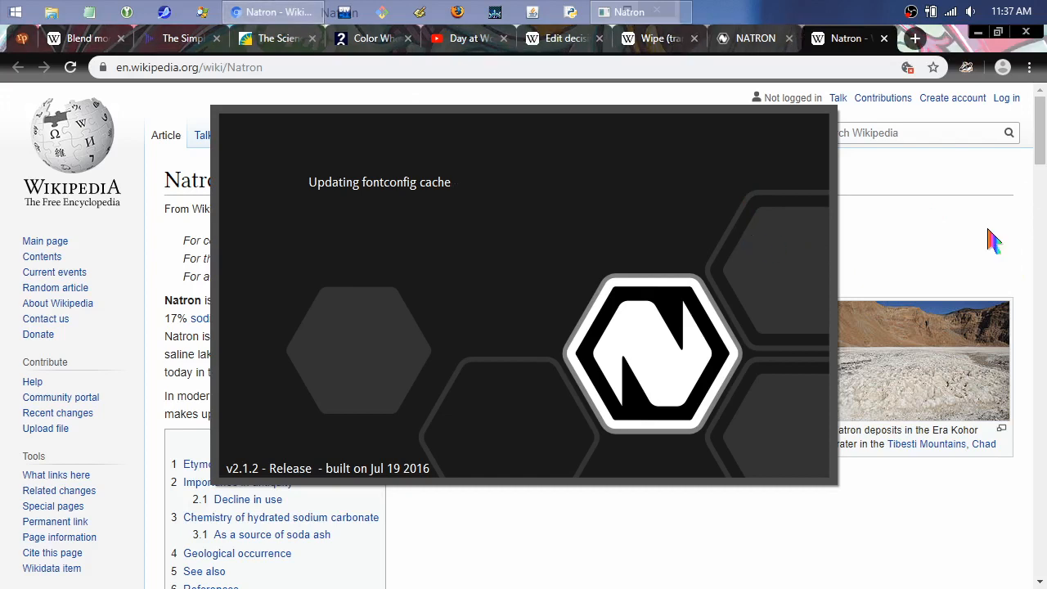
mouse_move(671, 226)
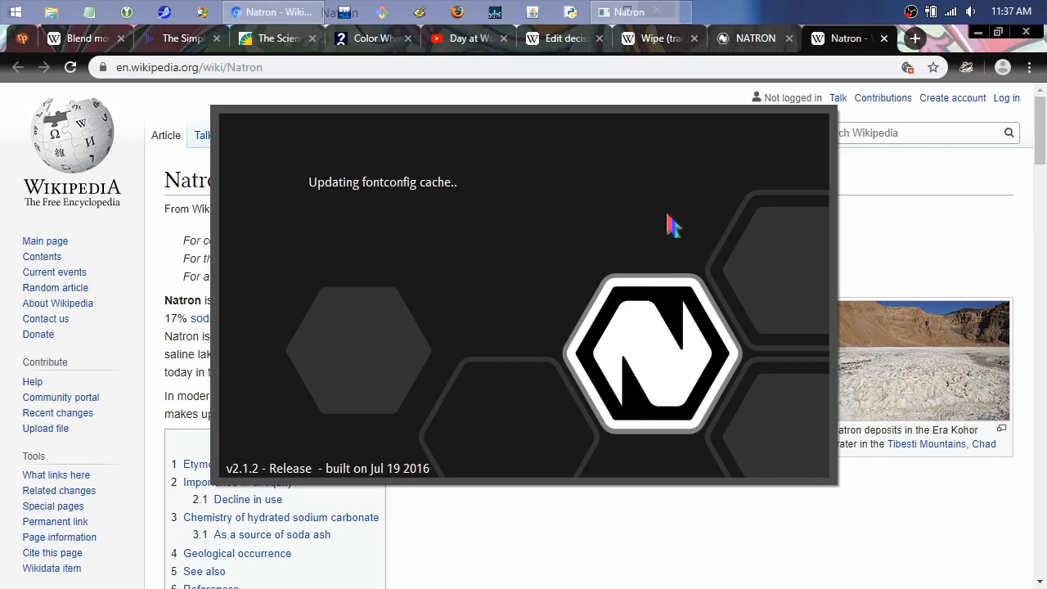
mouse_move(488, 232)
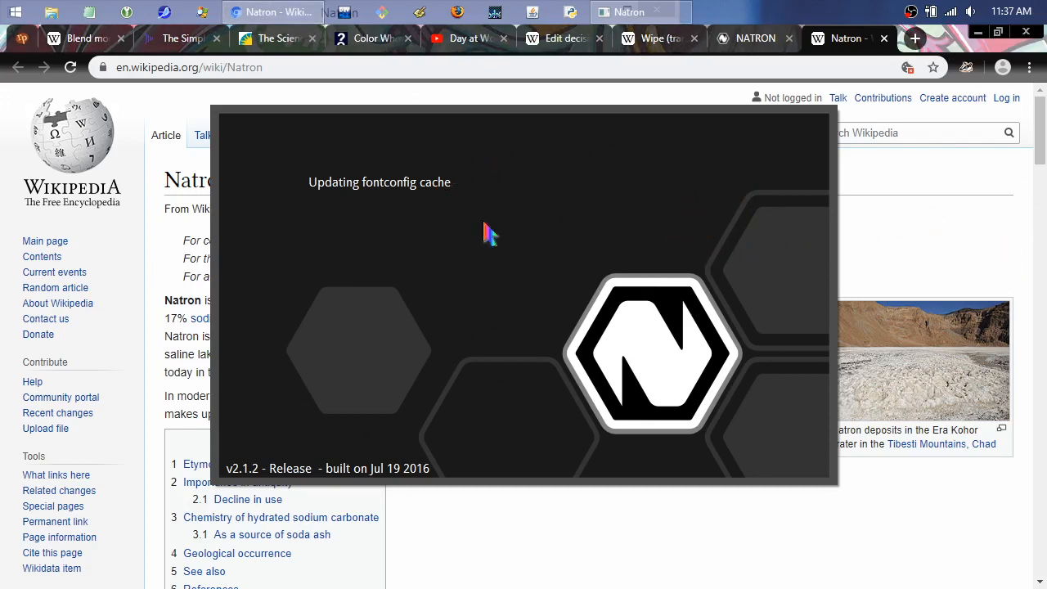
mouse_move(641, 307)
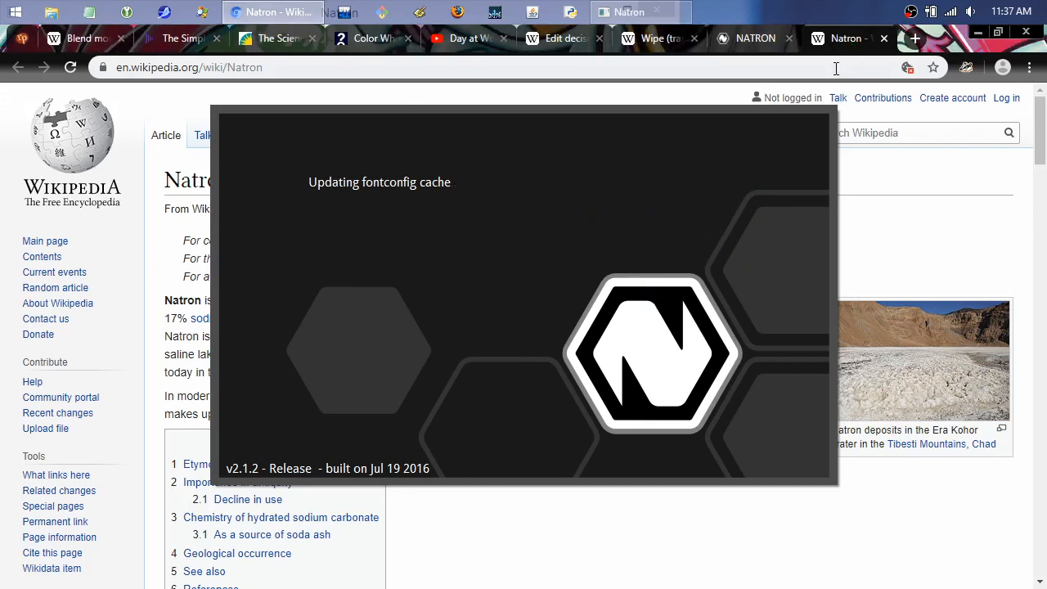
type("kds;fjdklsfjdlasfkj")
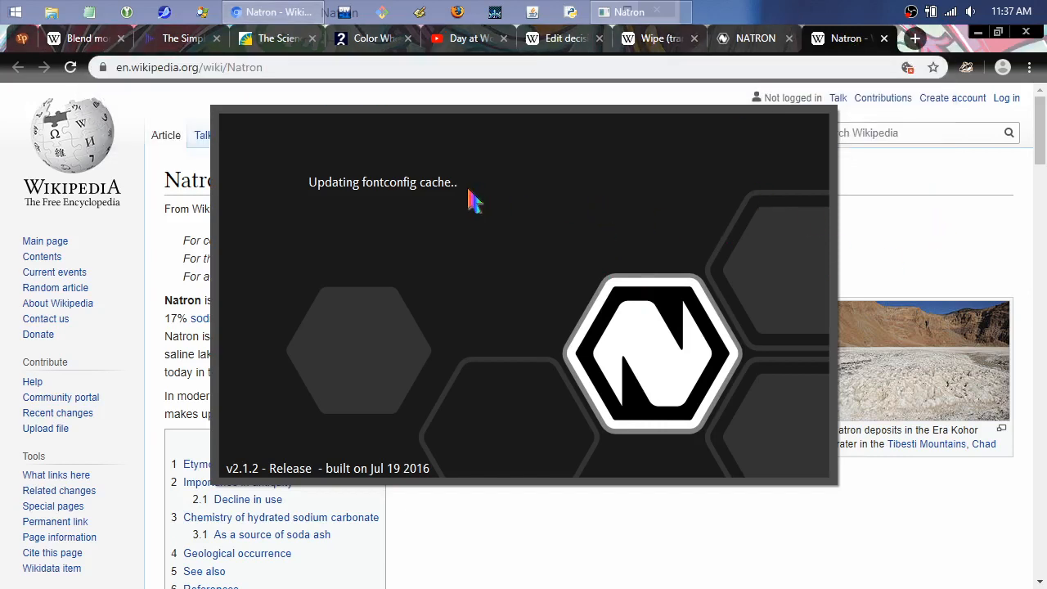
mouse_move(687, 344)
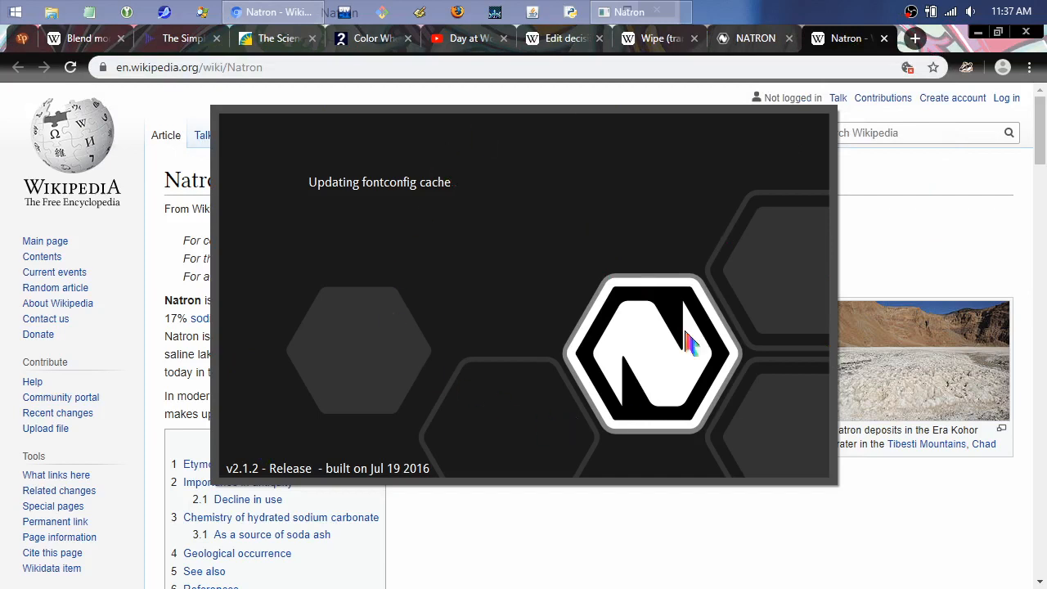
mouse_move(637, 291)
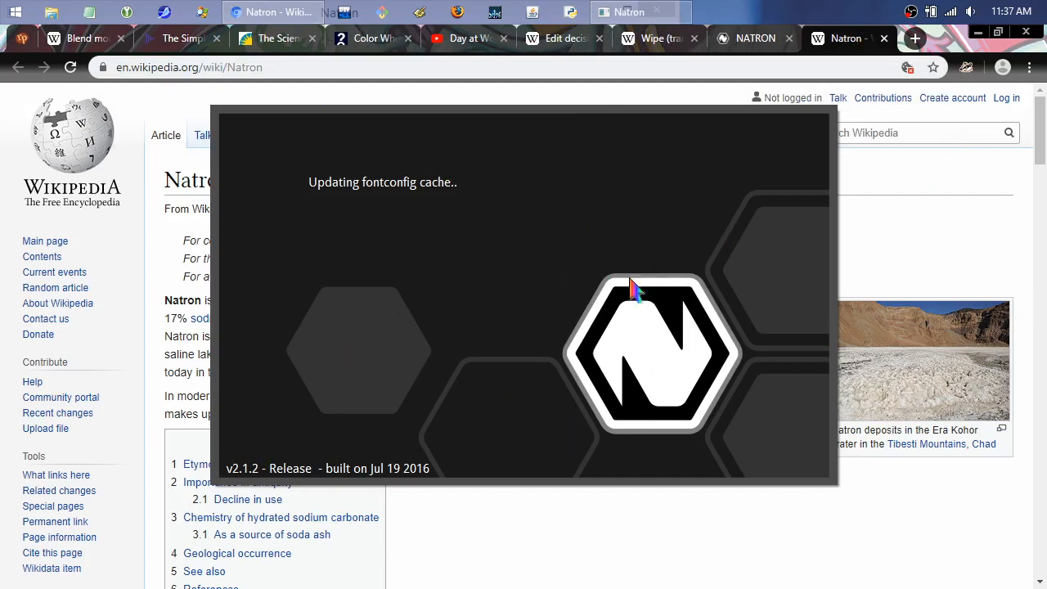
mouse_move(570, 157)
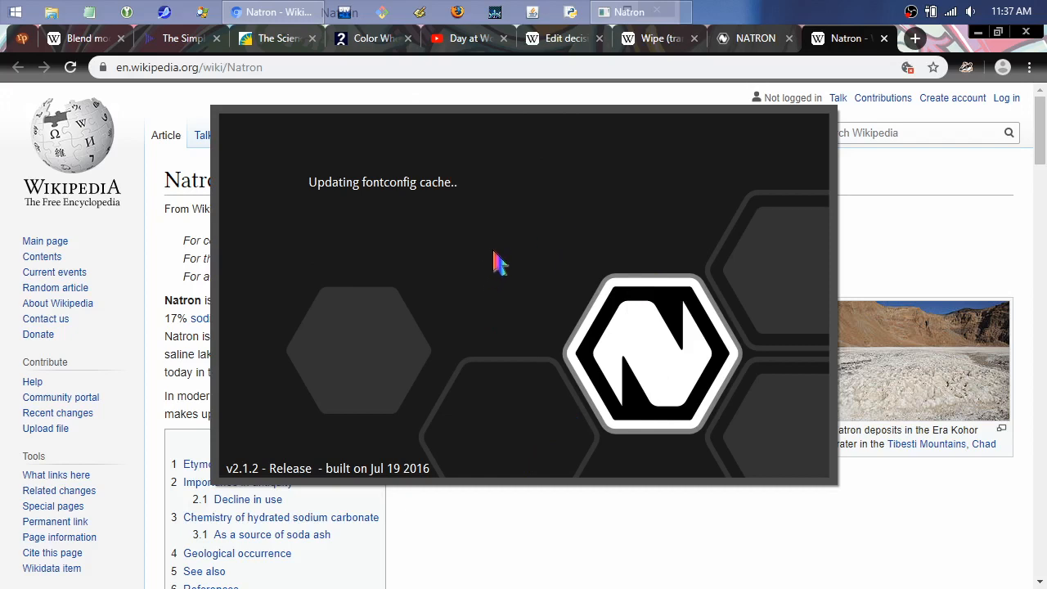
mouse_move(342, 90)
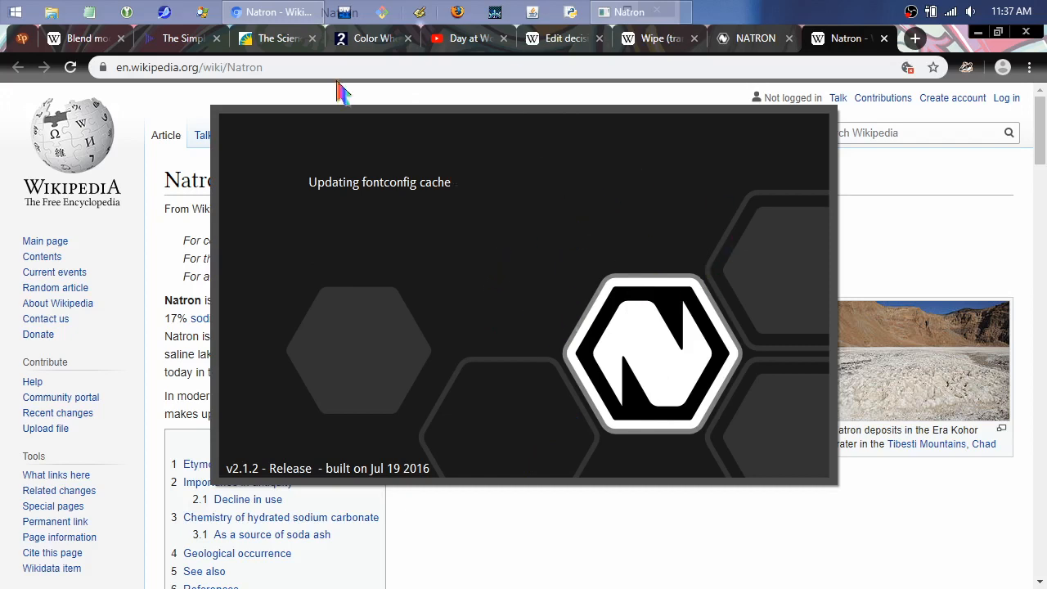
mouse_move(547, 144)
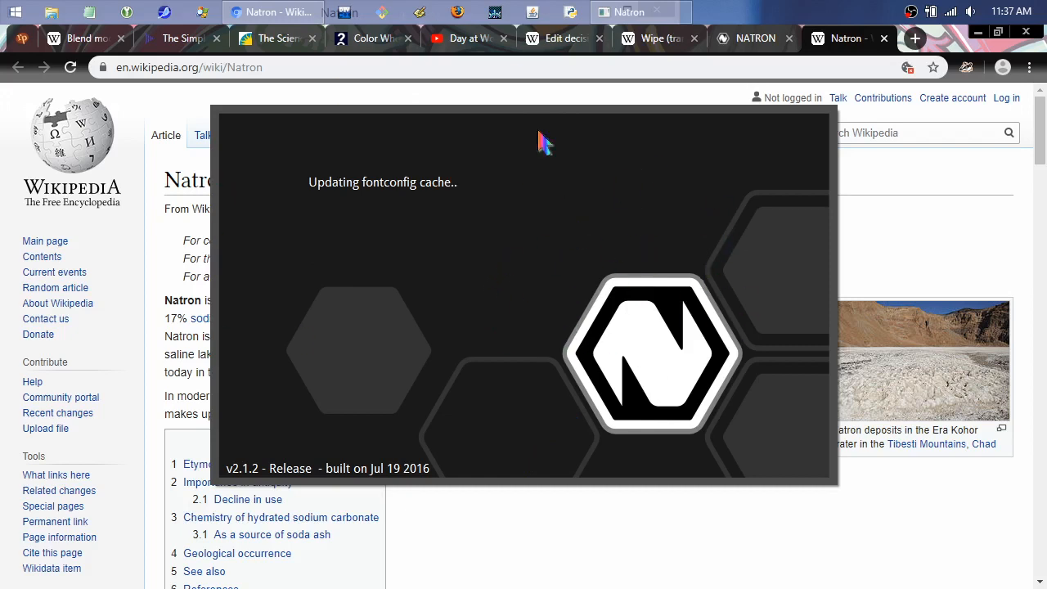
mouse_move(442, 269)
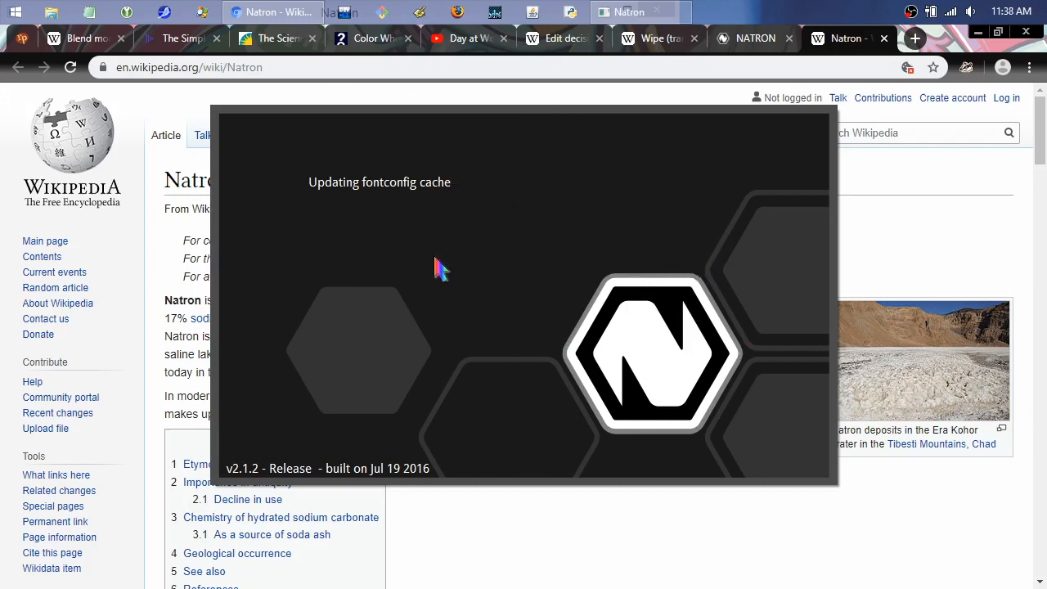
mouse_move(524, 330)
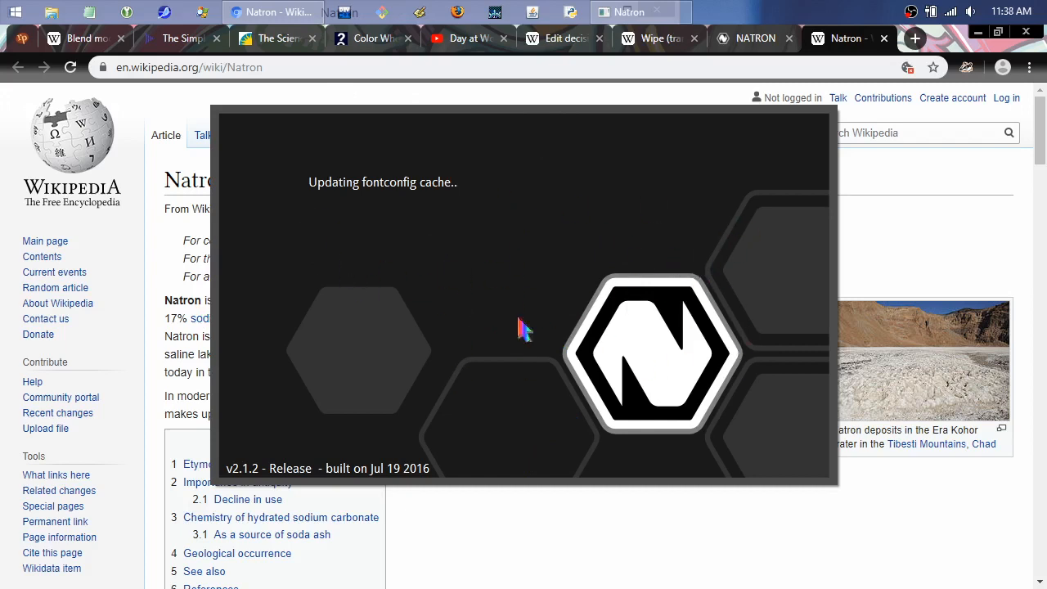
mouse_move(609, 203)
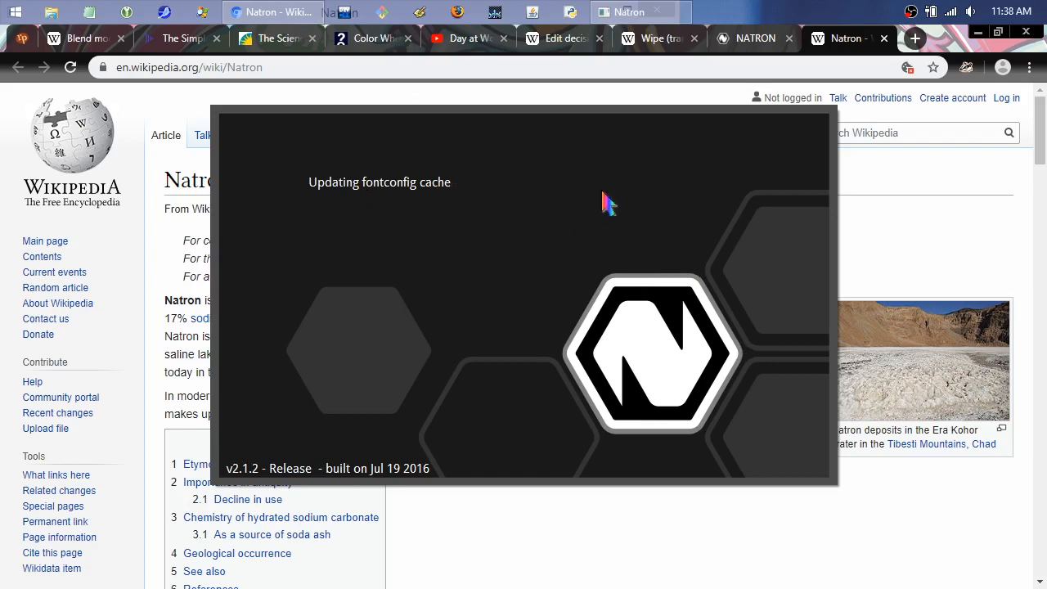
mouse_move(606, 291)
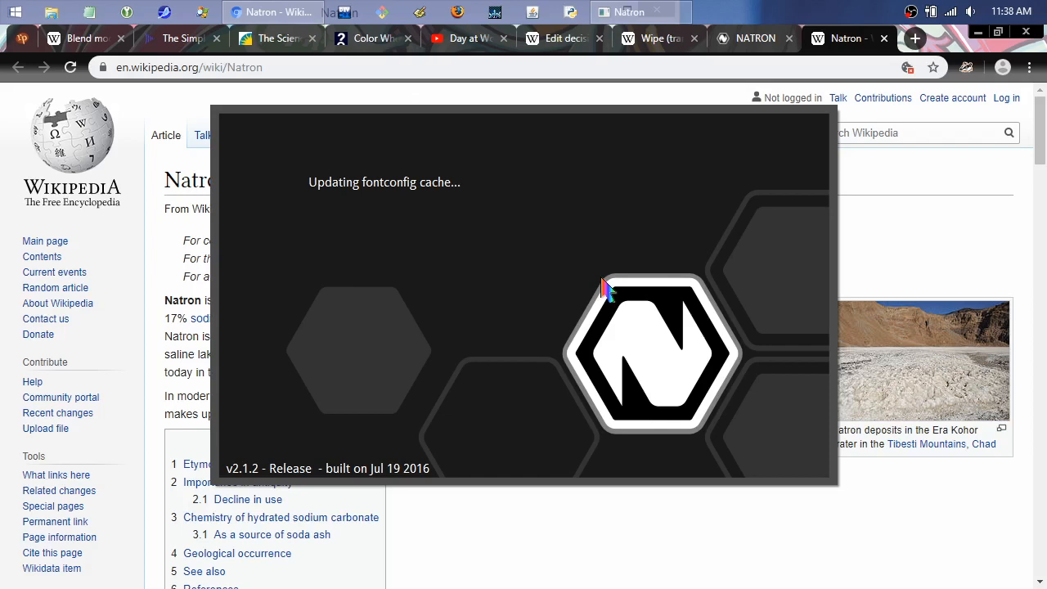
mouse_move(908, 16)
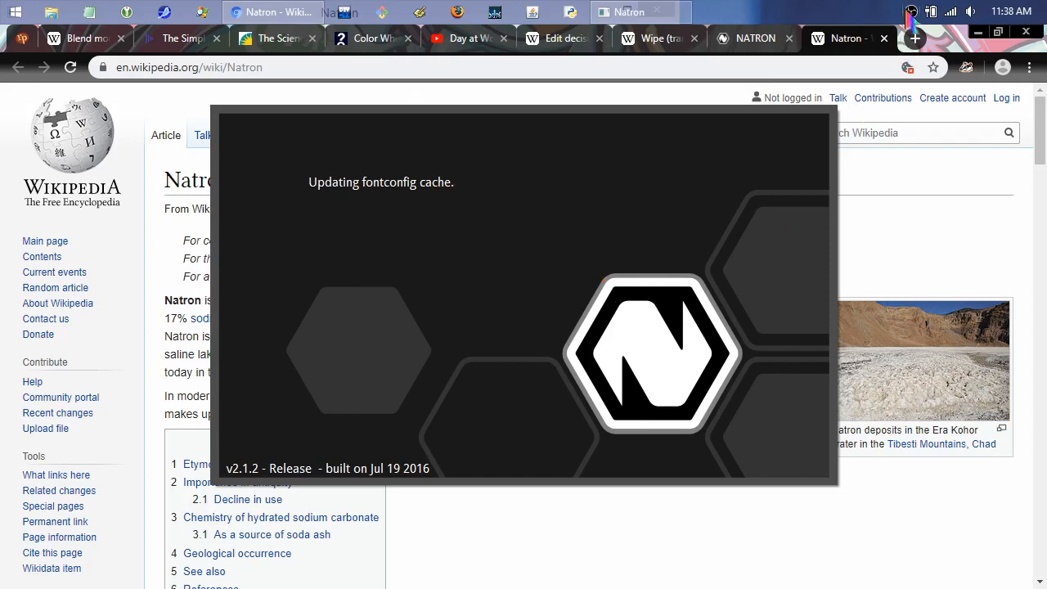